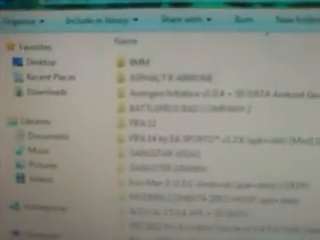
pyautogui.scroll(-3)
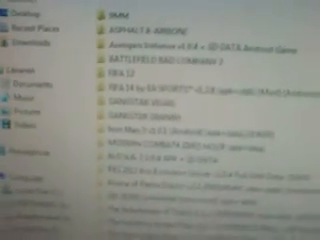